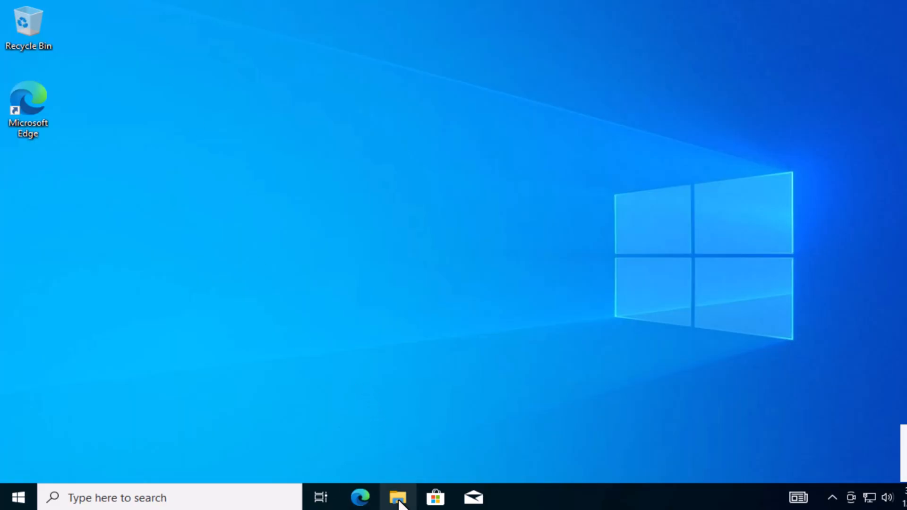
# - Open File Explorer from the taskbar
pyautogui.click(397, 497)
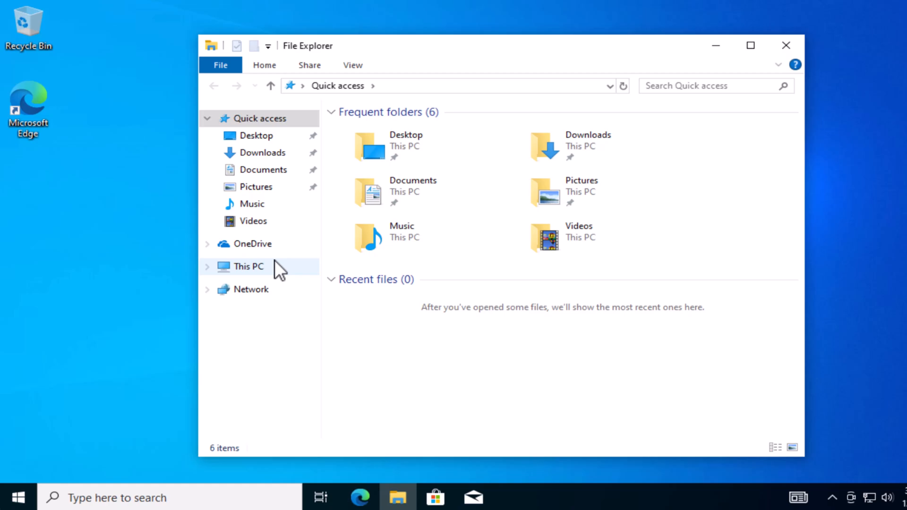
# - Create a Top Secret folder on My Files (F:) containing File1
pyautogui.click(247, 266)
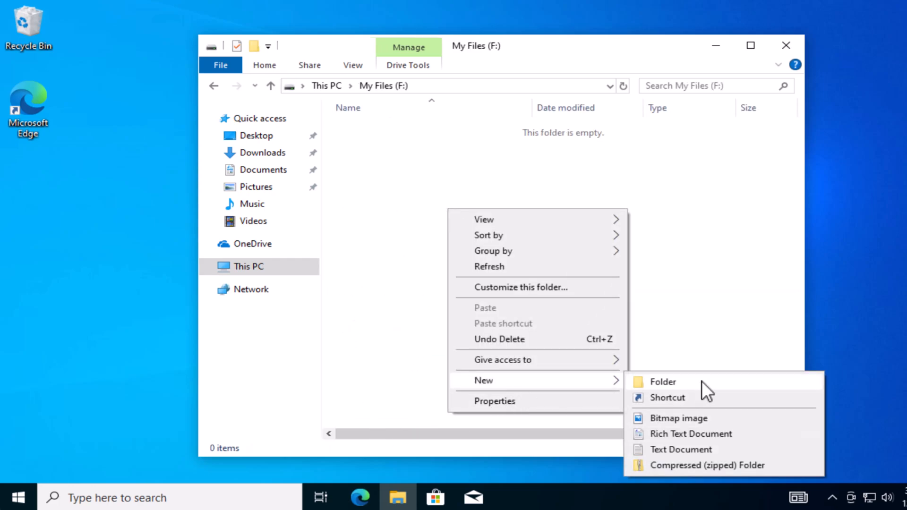
pyautogui.click(662, 381)
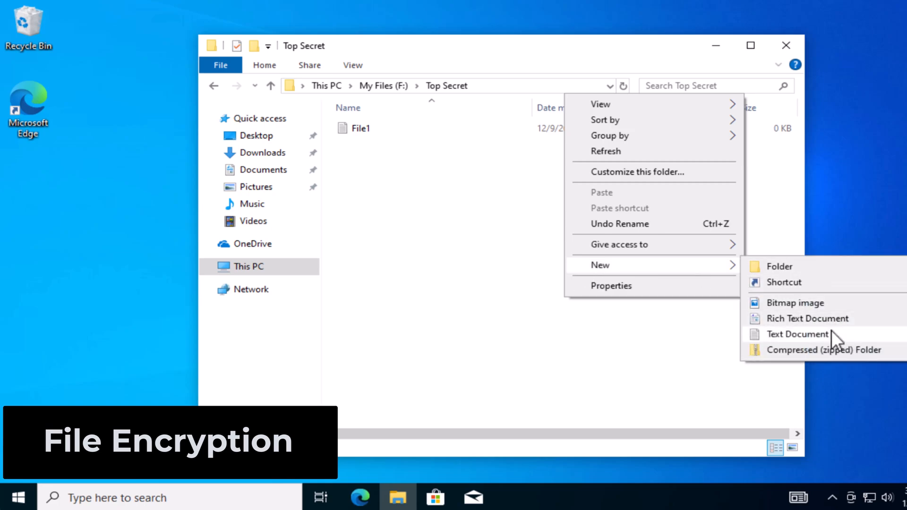
# - Add a second text file, then encrypt File1.txt and its Top Secret folder
pyautogui.click(797, 334)
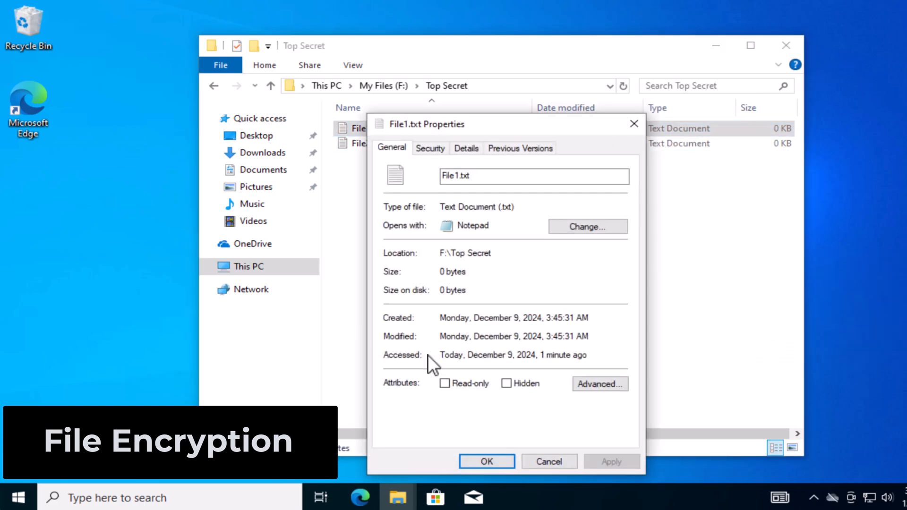
pyautogui.click(600, 383)
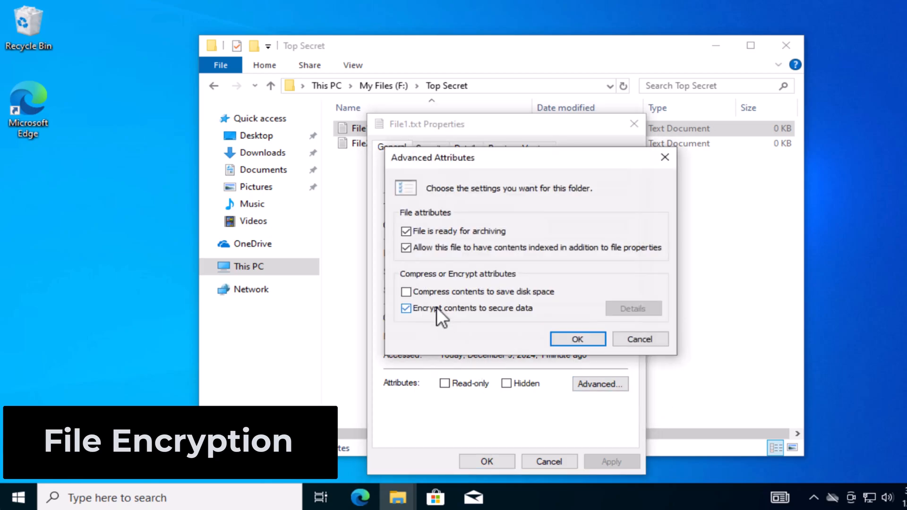
pyautogui.click(577, 339)
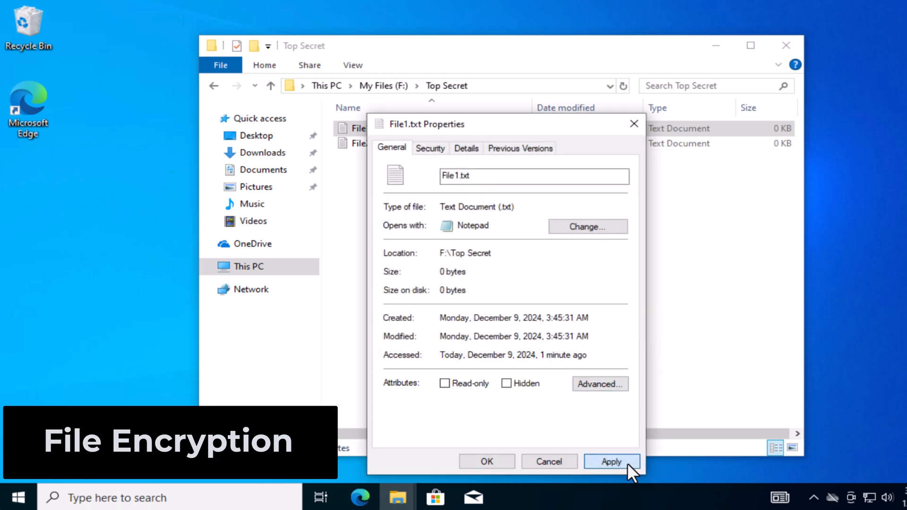
pyautogui.click(611, 461)
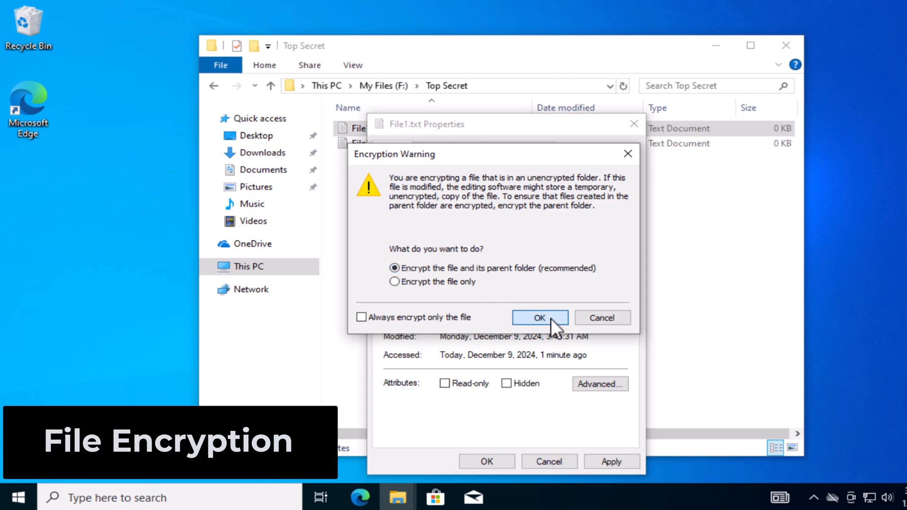
pyautogui.click(538, 318)
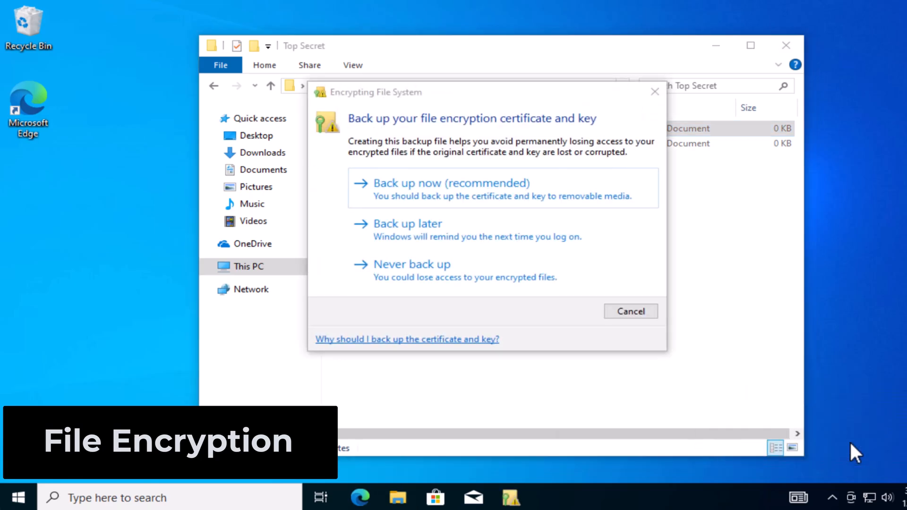
# - Back up the encryption key as a password-protected PFX named SecretKey on the Desktop
pyautogui.click(450, 183)
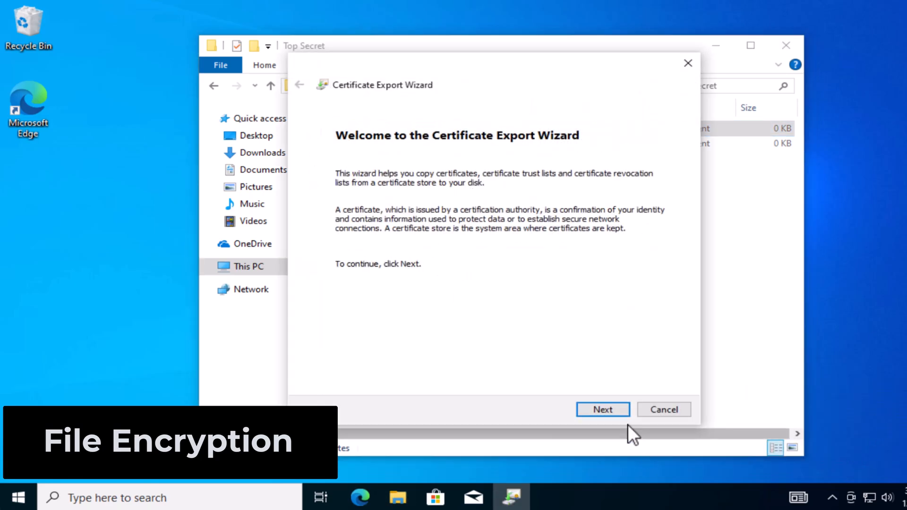
pyautogui.click(602, 409)
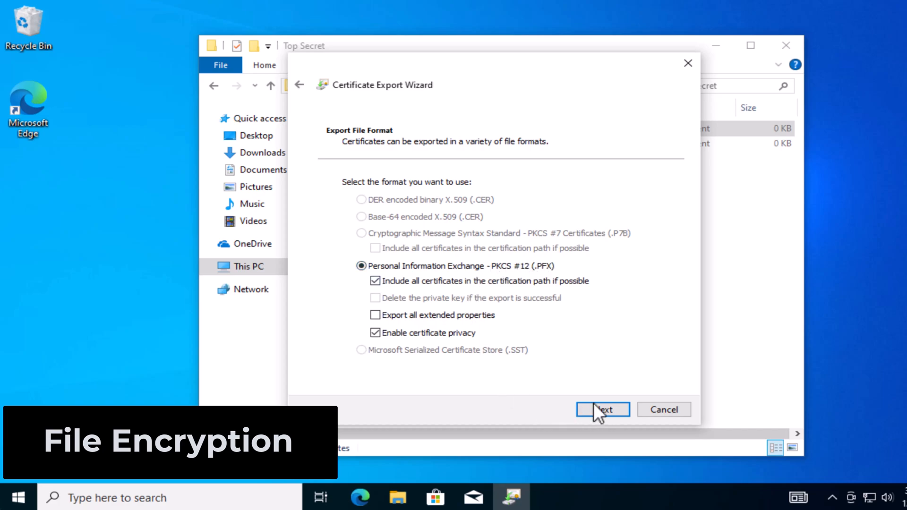
pyautogui.click(602, 409)
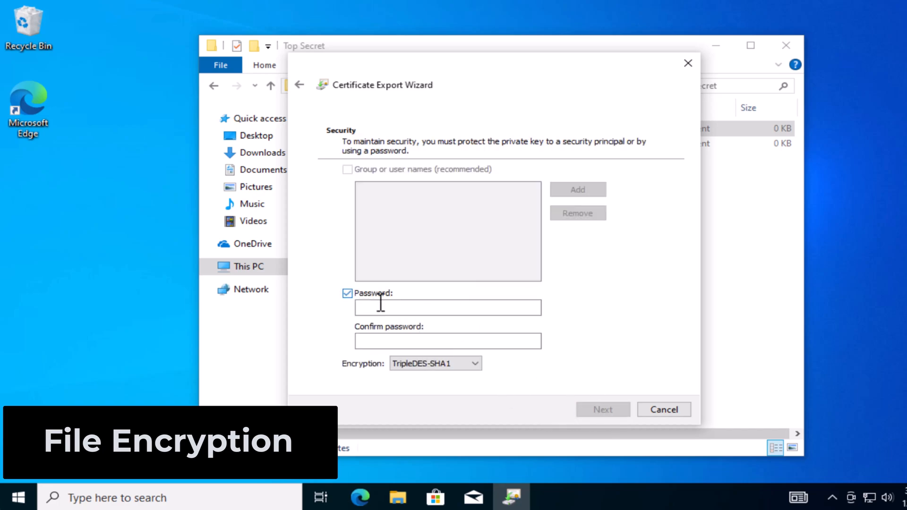
pyautogui.write('•••')
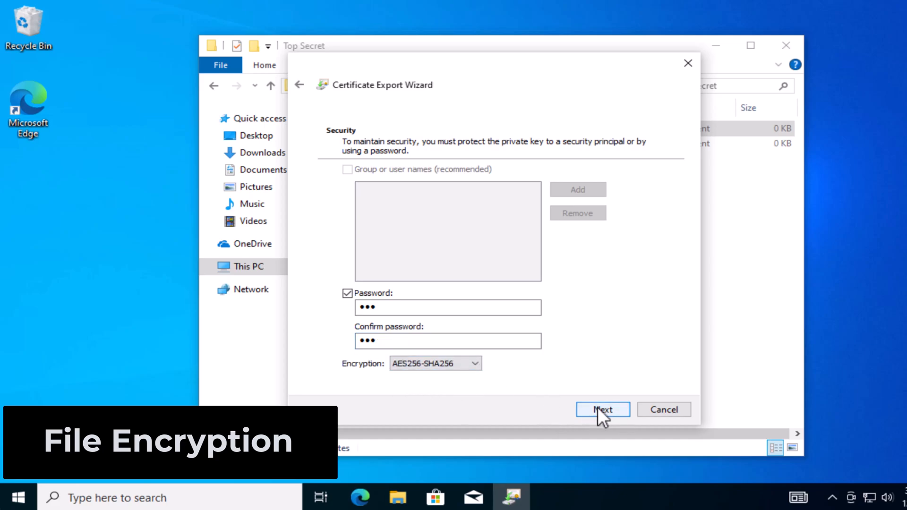
pyautogui.click(602, 409)
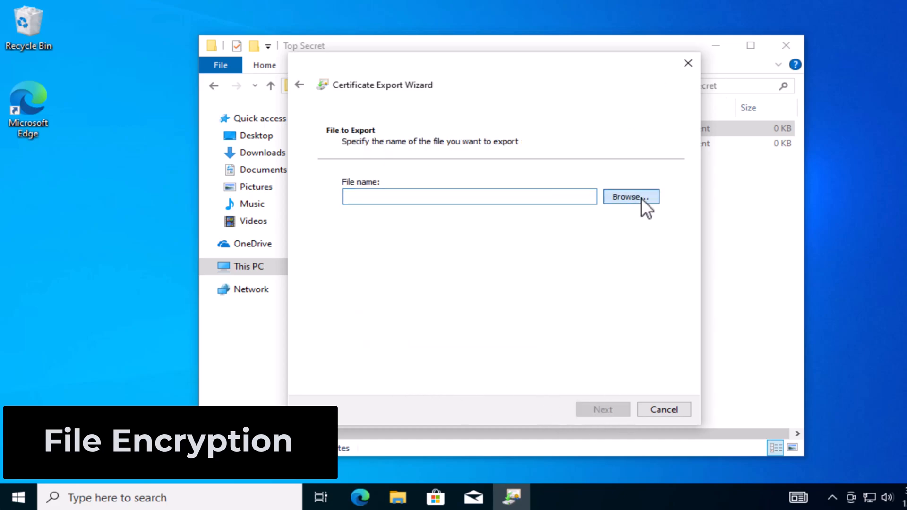
pyautogui.click(630, 196)
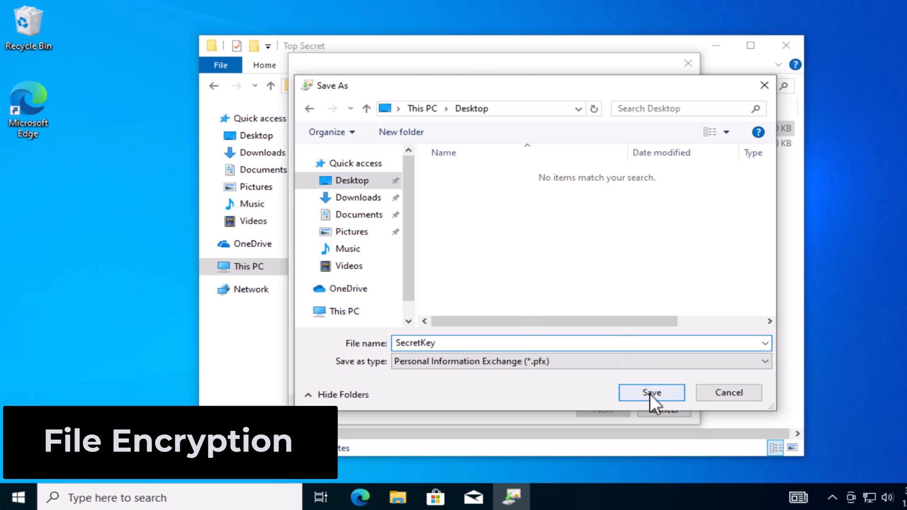
pyautogui.click(650, 392)
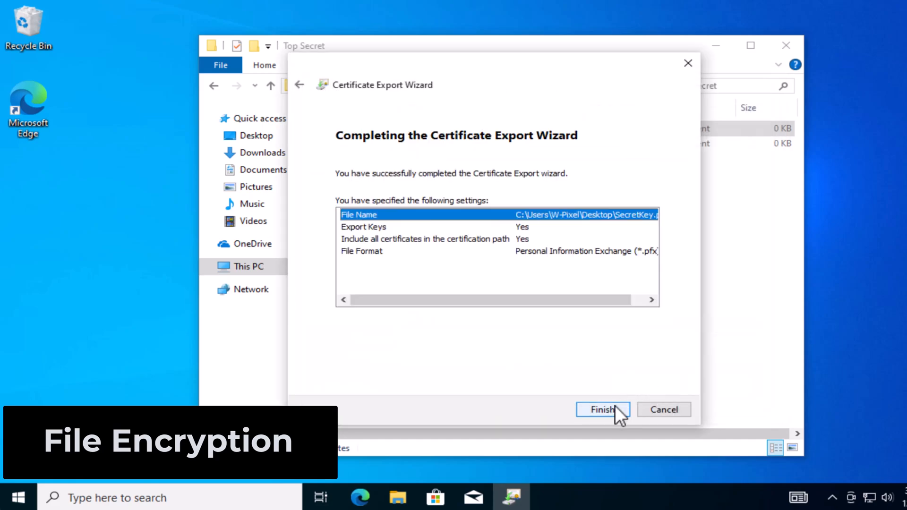
# - Finish the SecretKey.pfx export, delete File2.txt, and add a new text document
pyautogui.click(603, 410)
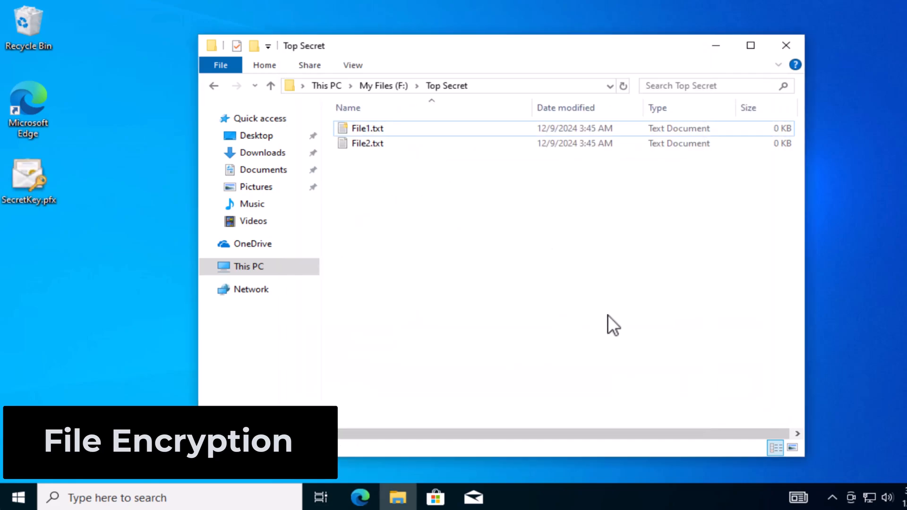
pyautogui.moveTo(603, 322)
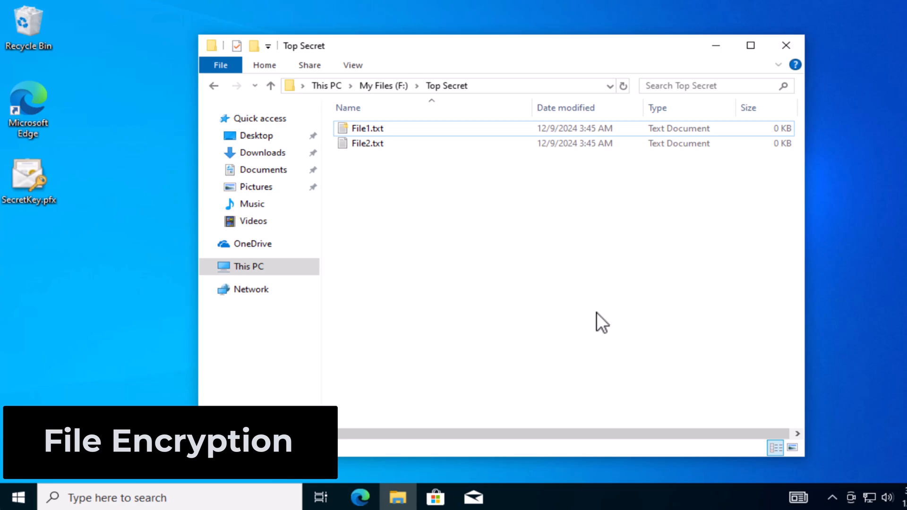
pyautogui.click(367, 142)
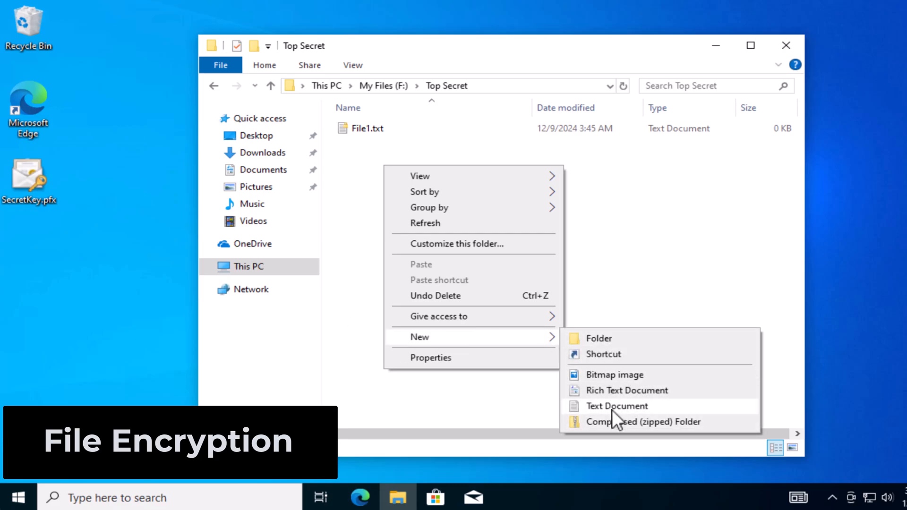
pyautogui.click(617, 405)
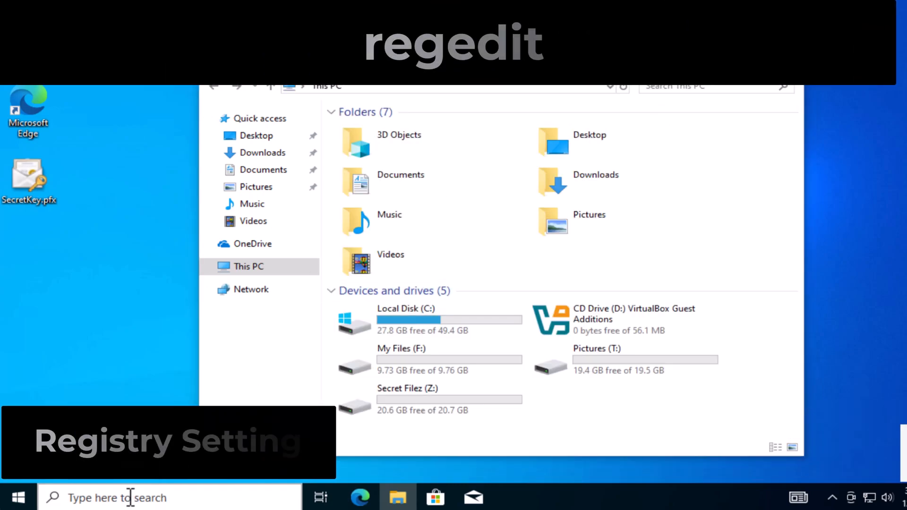
# - Search for regedit and launch Registry Editor
pyautogui.write('regedit')
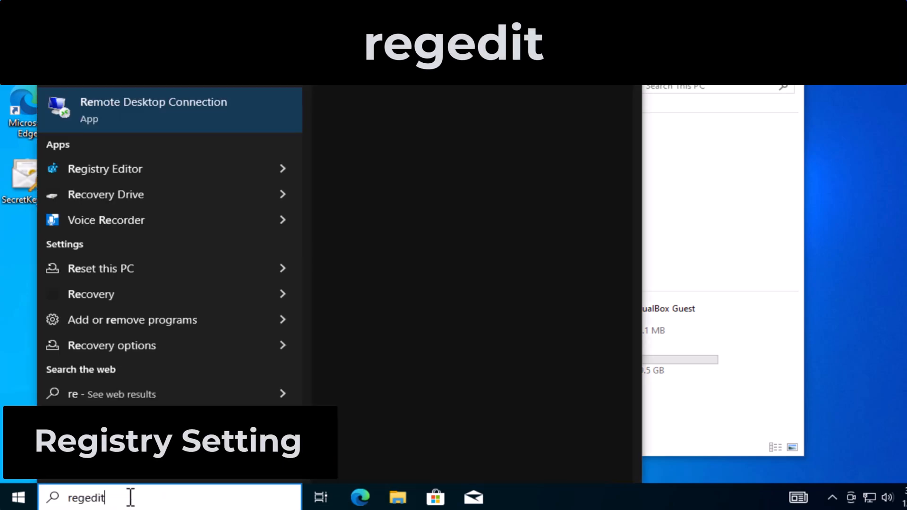
pyautogui.click(105, 168)
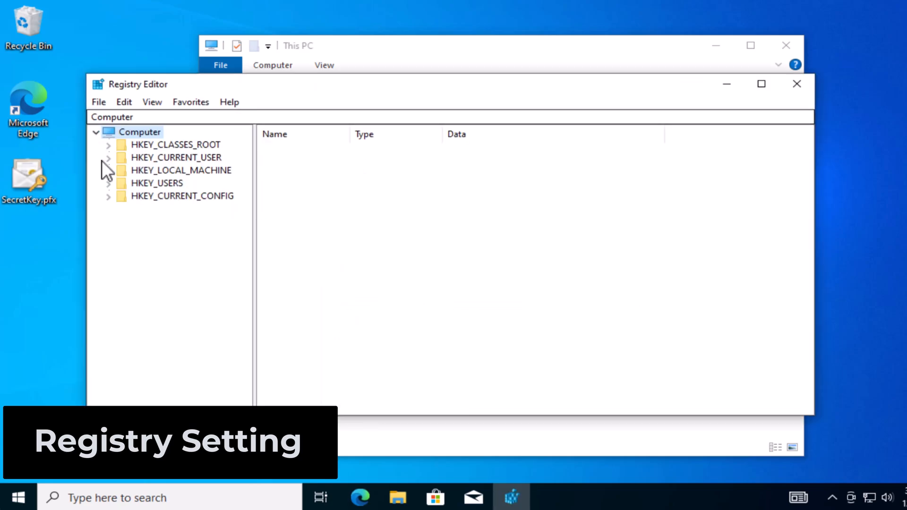
# - Create a DWORD (32-bit) value named NoDrives under HKEY_LOCAL_MACHINE Policies\Explorer
pyautogui.click(108, 170)
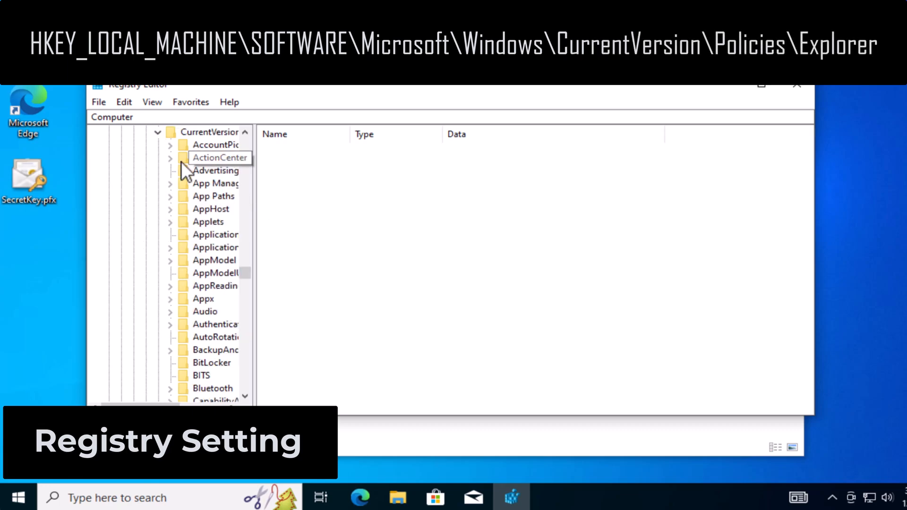
pyautogui.scroll(-3)
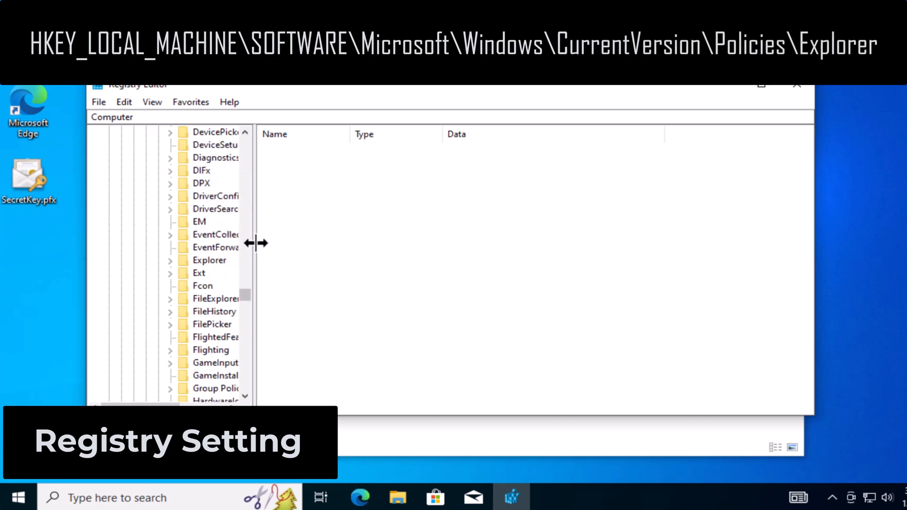
pyautogui.scroll(-3)
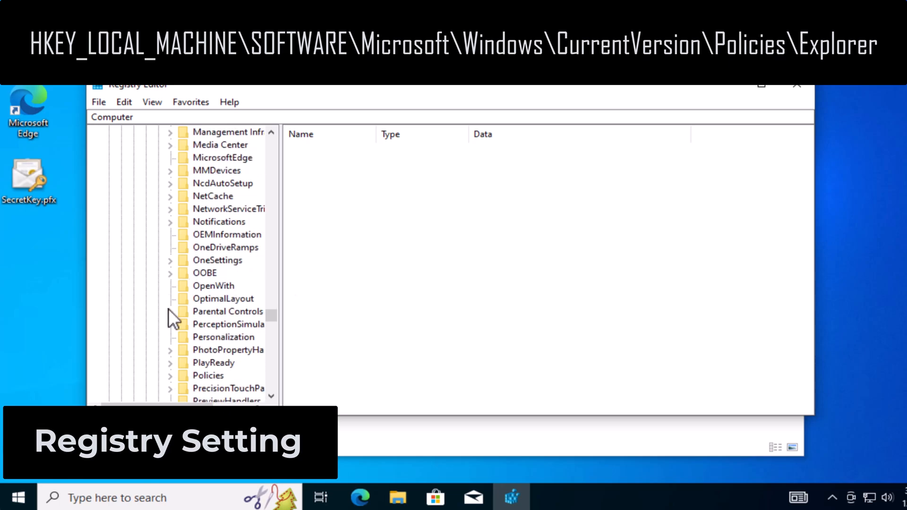
pyautogui.click(222, 337)
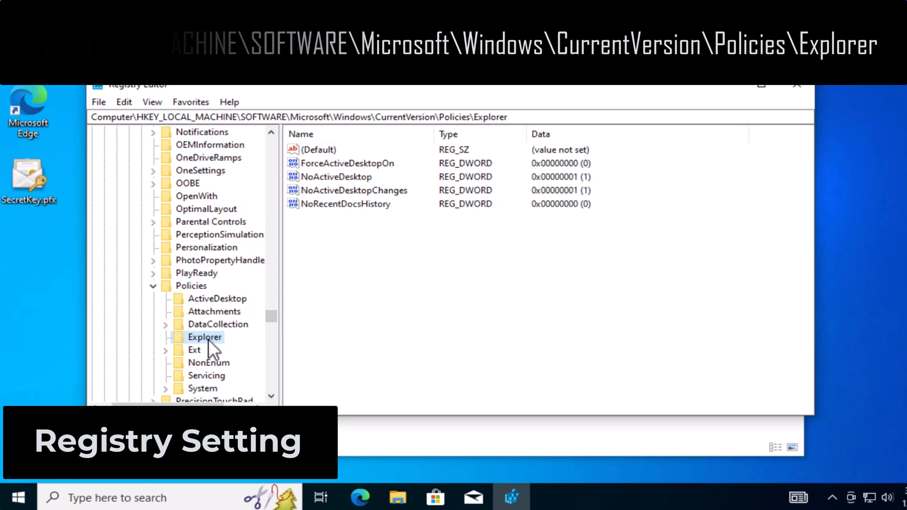
pyautogui.rightClick(205, 337)
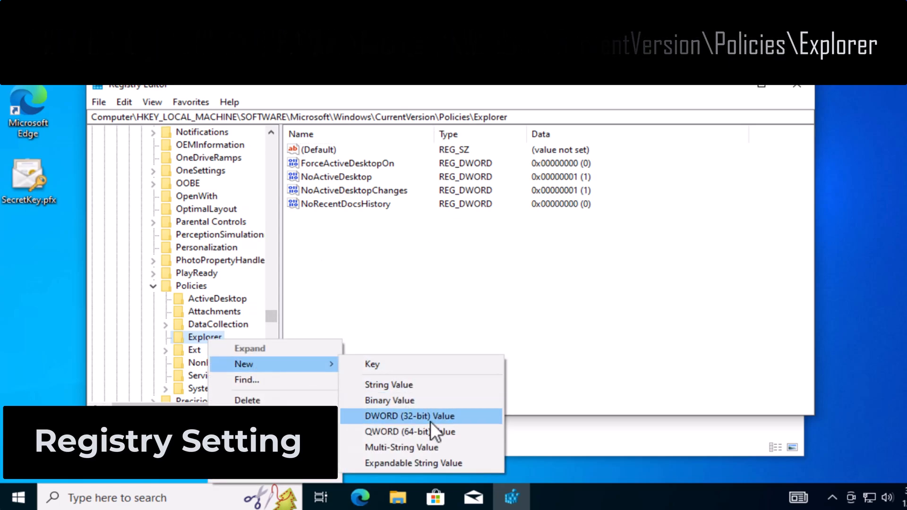
pyautogui.click(406, 416)
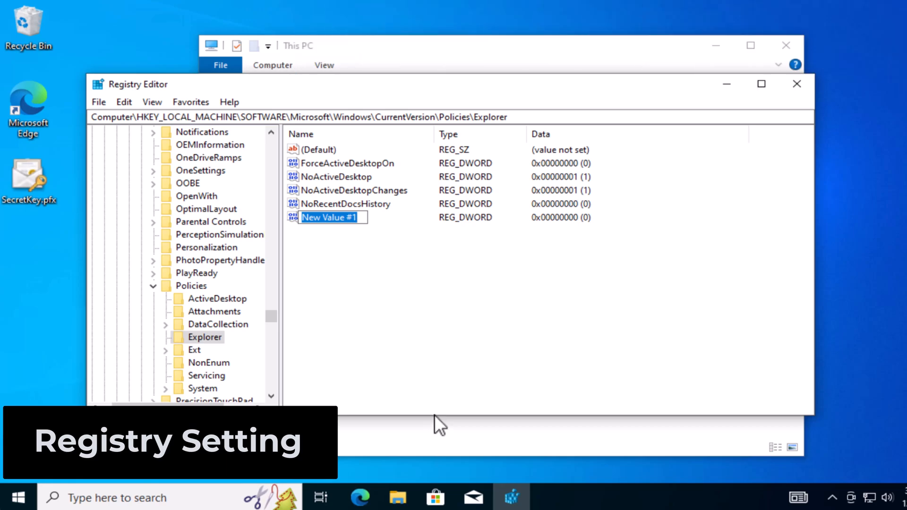
pyautogui.write('NoDrives')
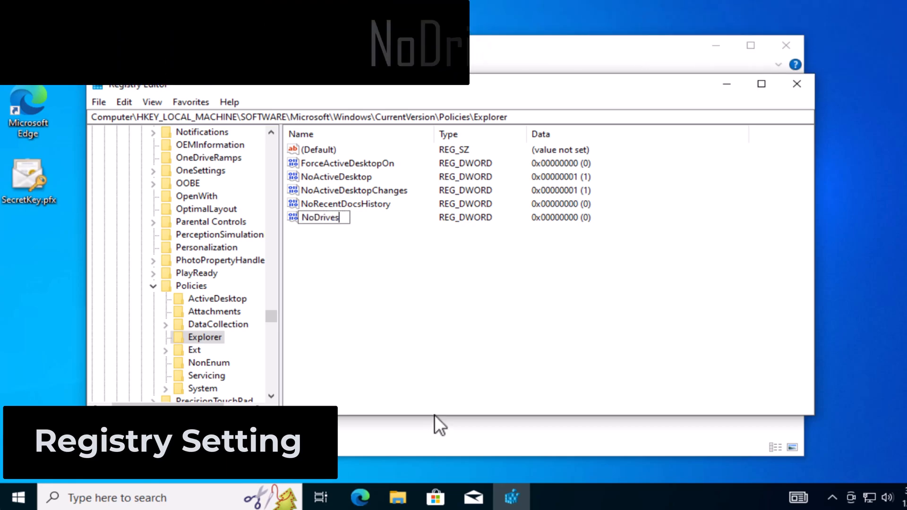
pyautogui.press('Enter')
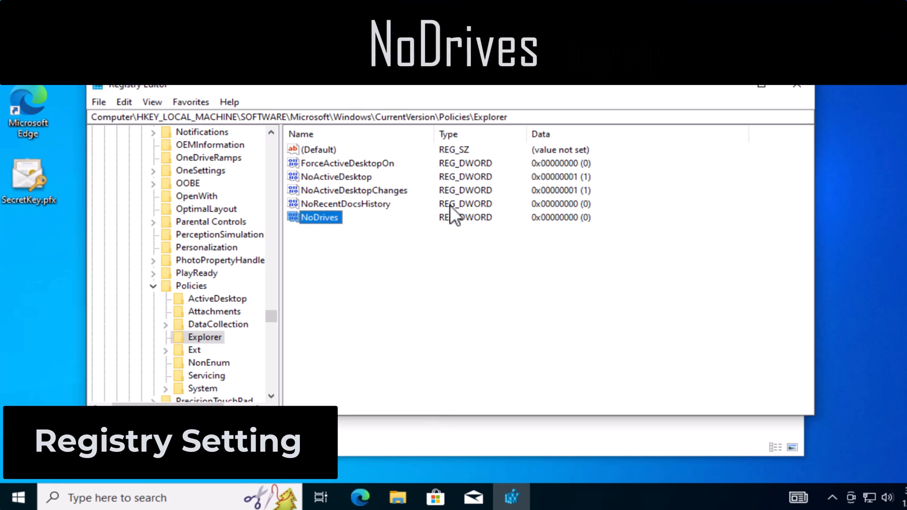
# - Give NoDrives the decimal data 34078752
pyautogui.doubleClick(314, 217)
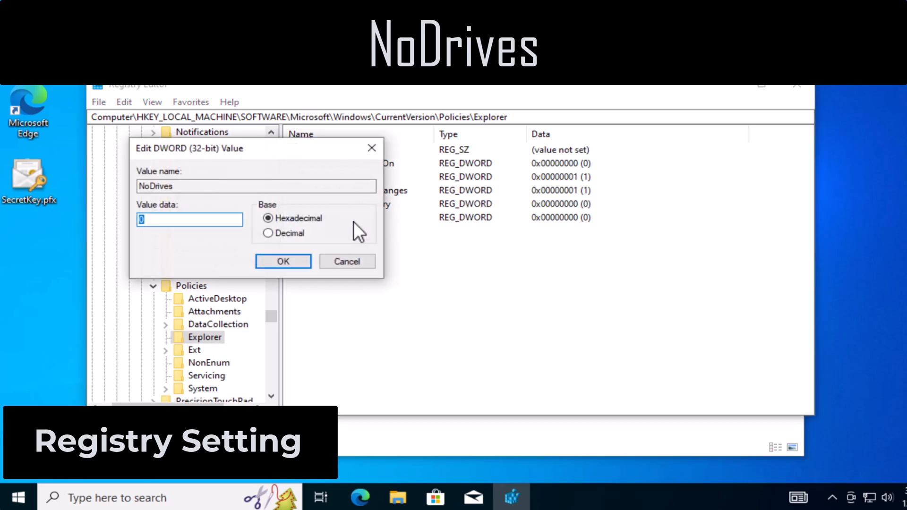
pyautogui.click(282, 260)
pyautogui.write('3407875')
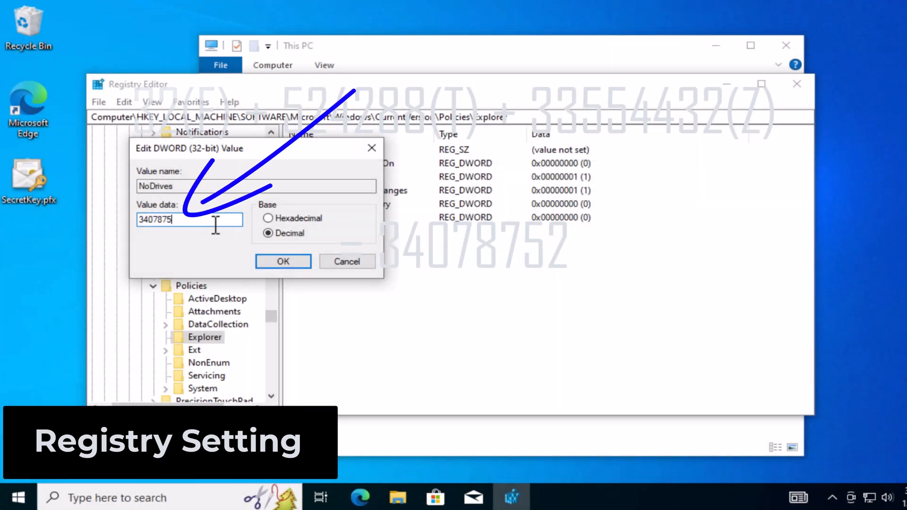
pyautogui.click(282, 261)
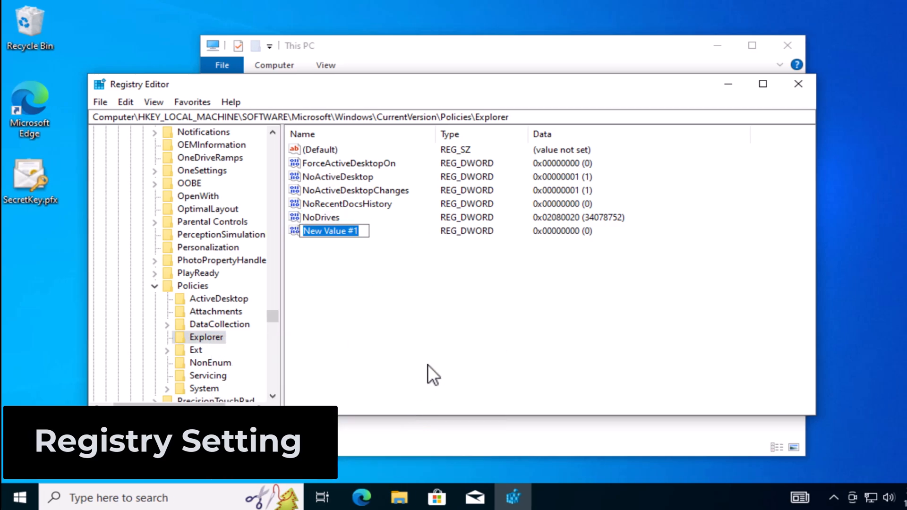
# - Name the second DWORD NoViewOnDrive and open it to edit its data
pyautogui.write('NoViewOnDrive')
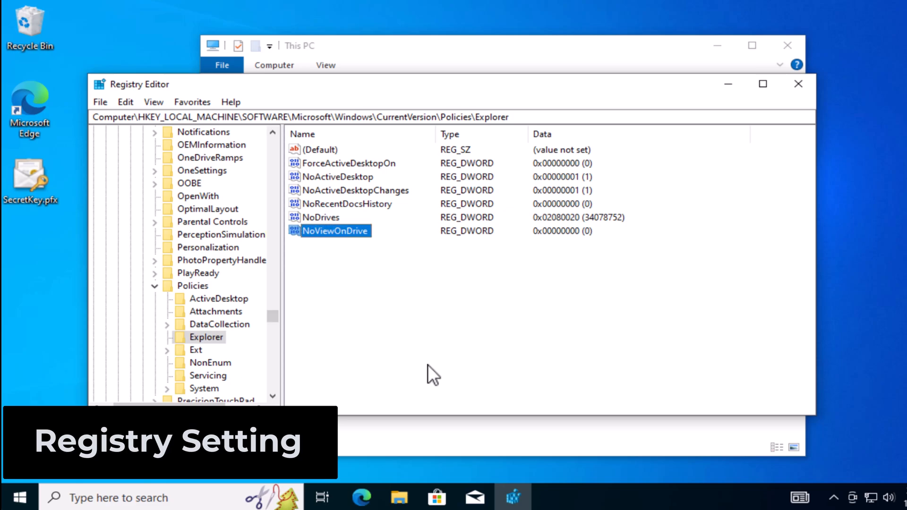
pyautogui.doubleClick(334, 230)
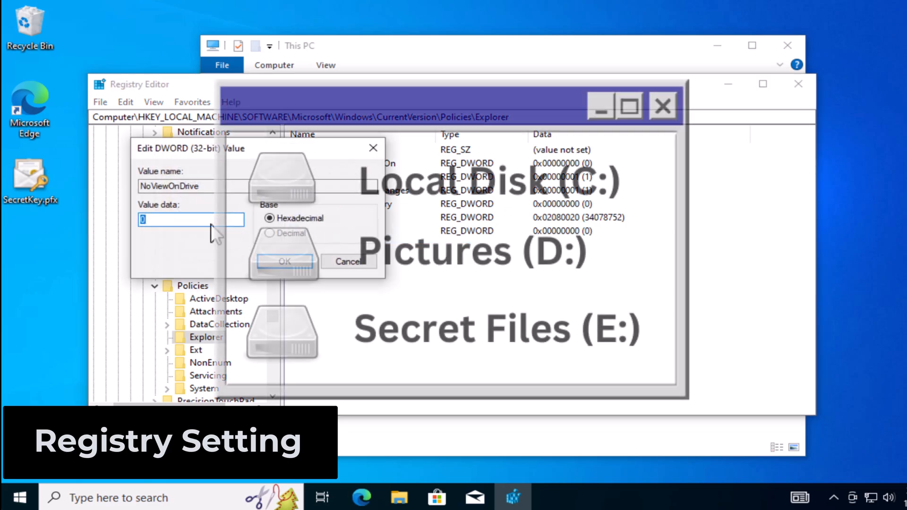
pyautogui.click(283, 261)
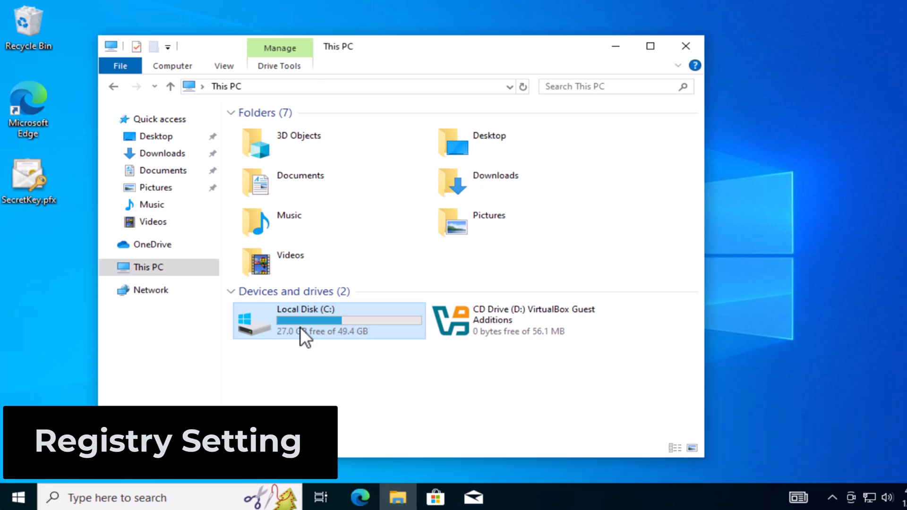
# - Create a folder named Sync at the top of Local Disk (C:)
pyautogui.doubleClick(304, 320)
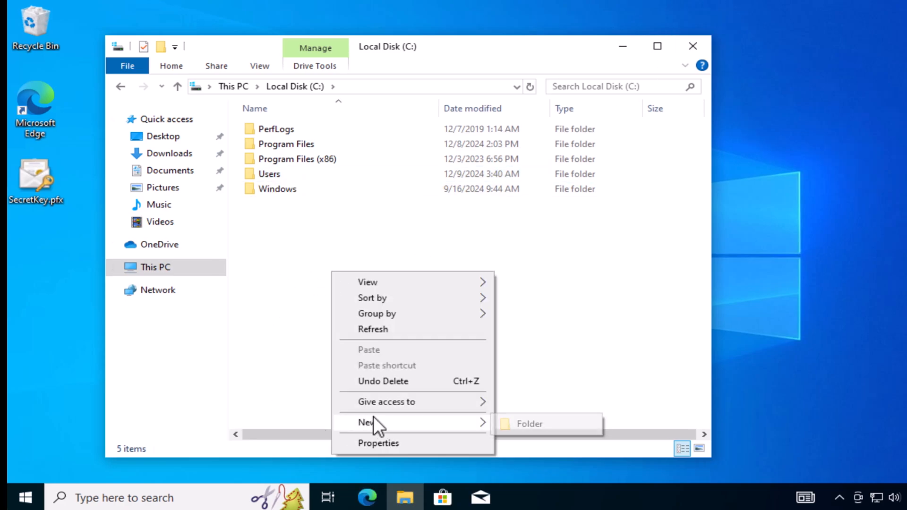
pyautogui.click(529, 424)
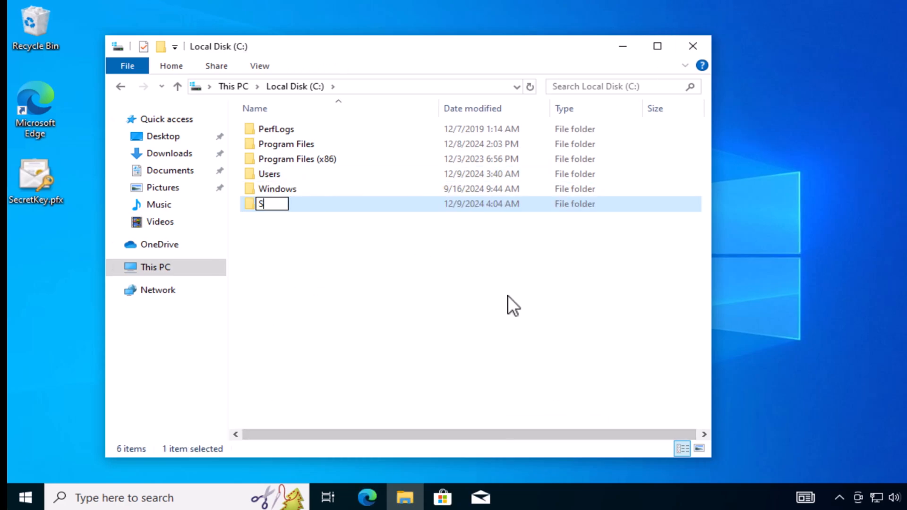
pyautogui.write('ync')
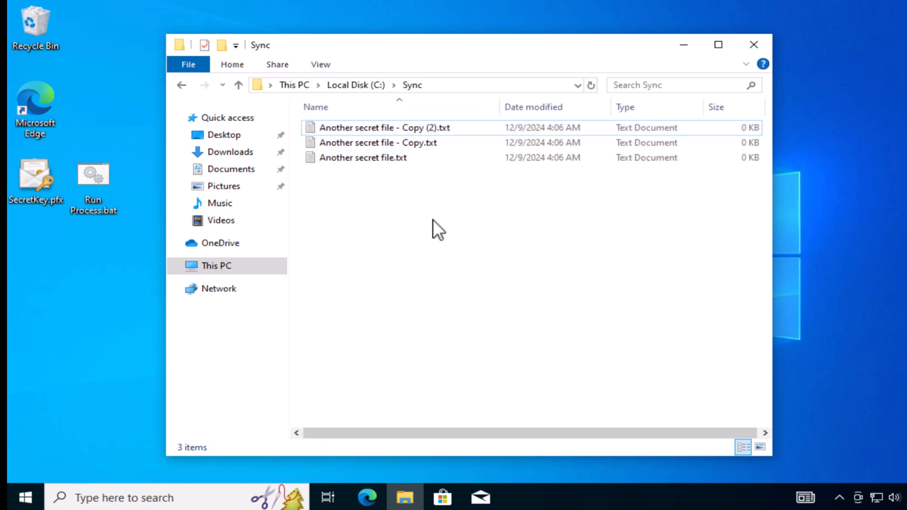
# - Review Run Process.bat's xcopy command, then run it to copy three Sync files into F:\Top Secret
pyautogui.doubleClick(93, 173)
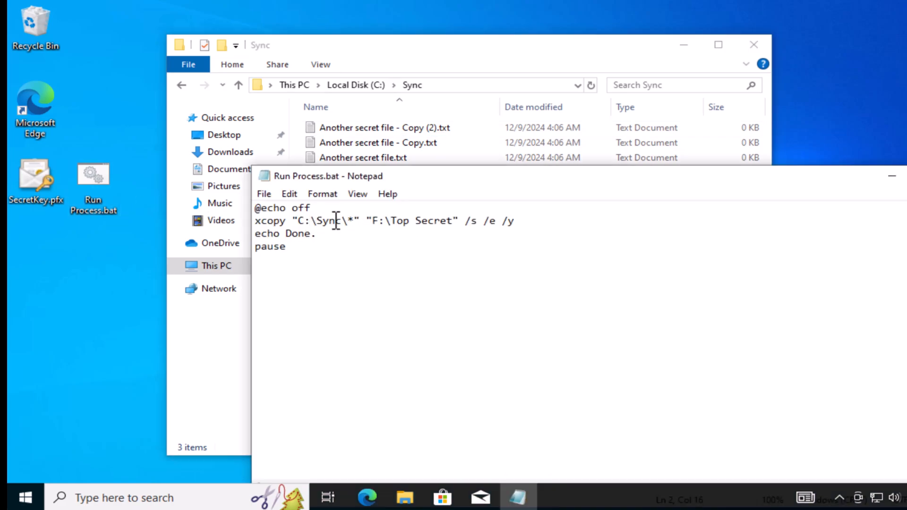
pyautogui.click(459, 221)
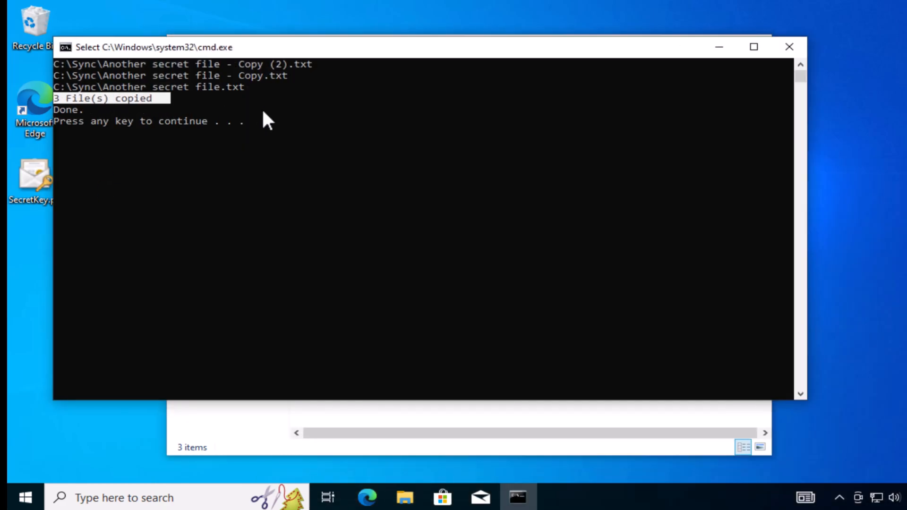
pyautogui.press('enter')
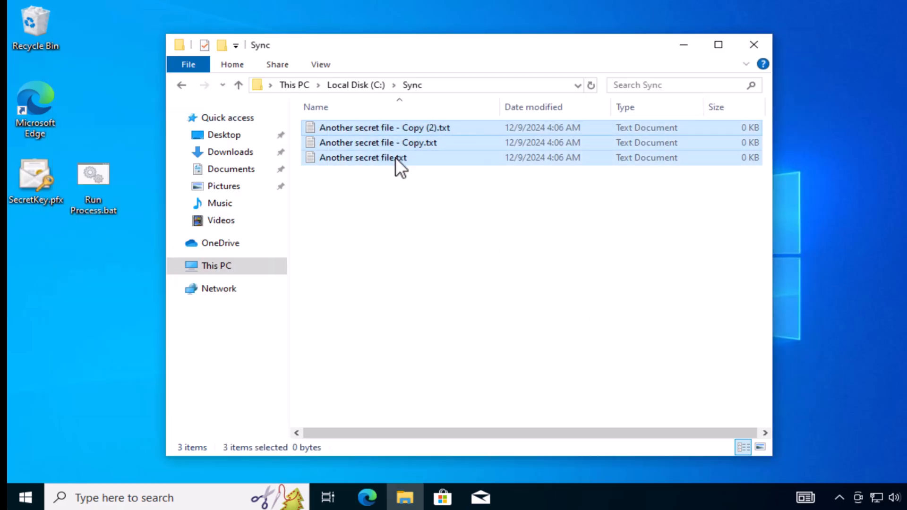
pyautogui.click(594, 273)
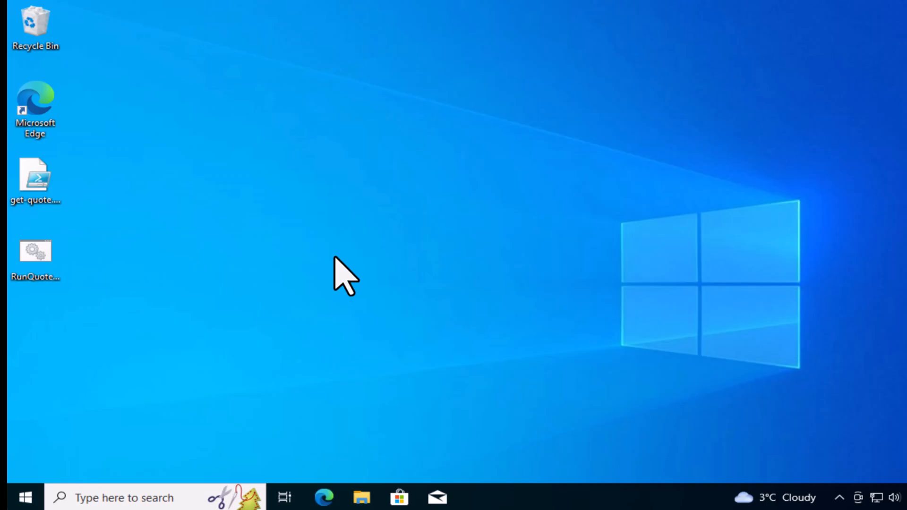
pyautogui.moveTo(387, 420)
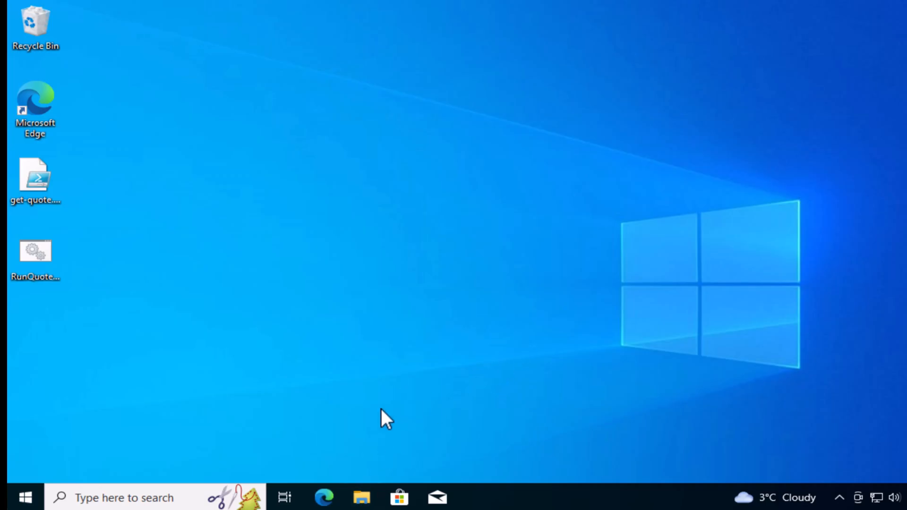
pyautogui.moveTo(422, 371)
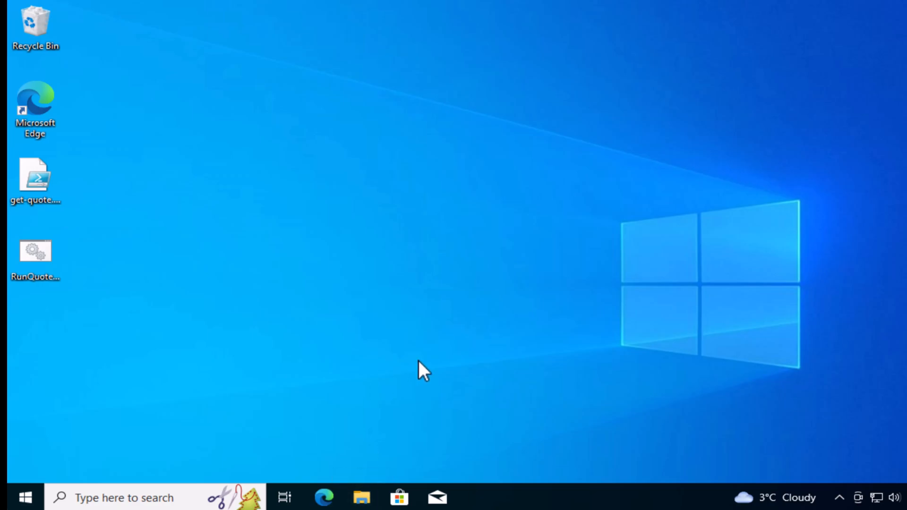
pyautogui.click(361, 498)
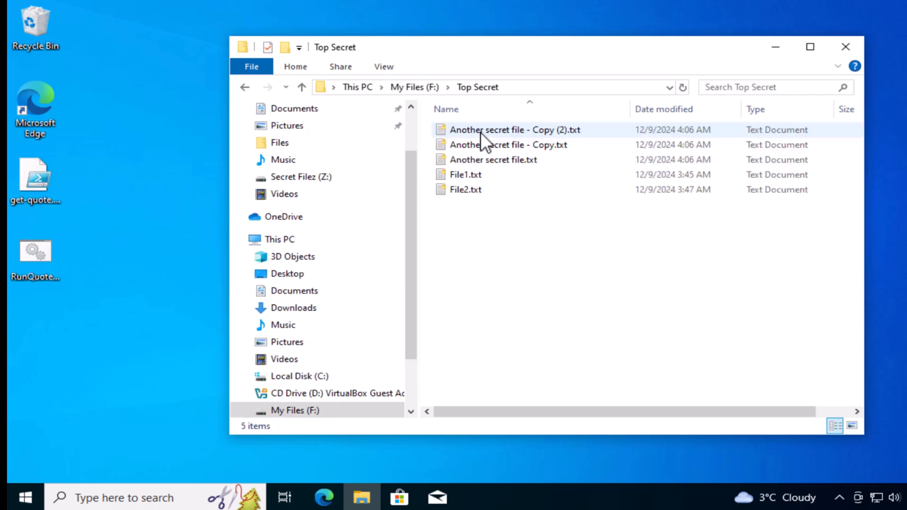
# - Try opening Another secret file.txt in F:\Top Secret and dismiss the permission-denied error
pyautogui.click(492, 160)
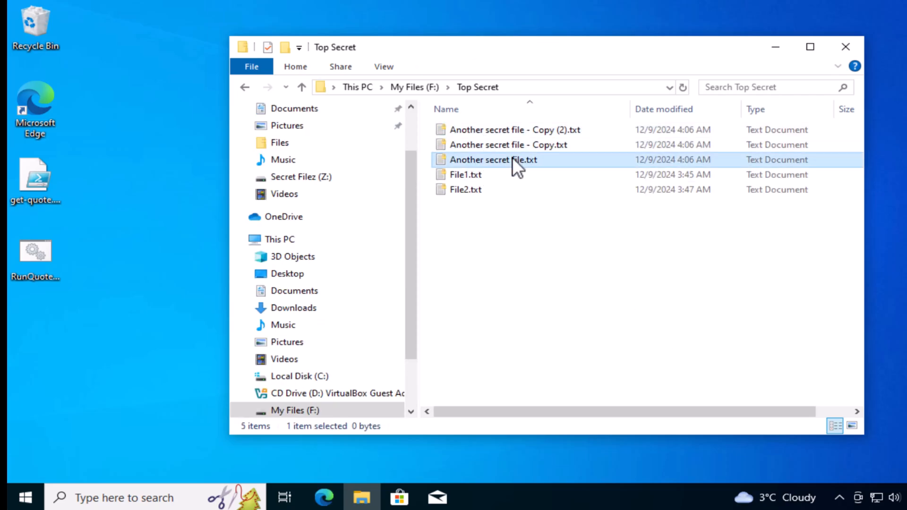
pyautogui.doubleClick(492, 159)
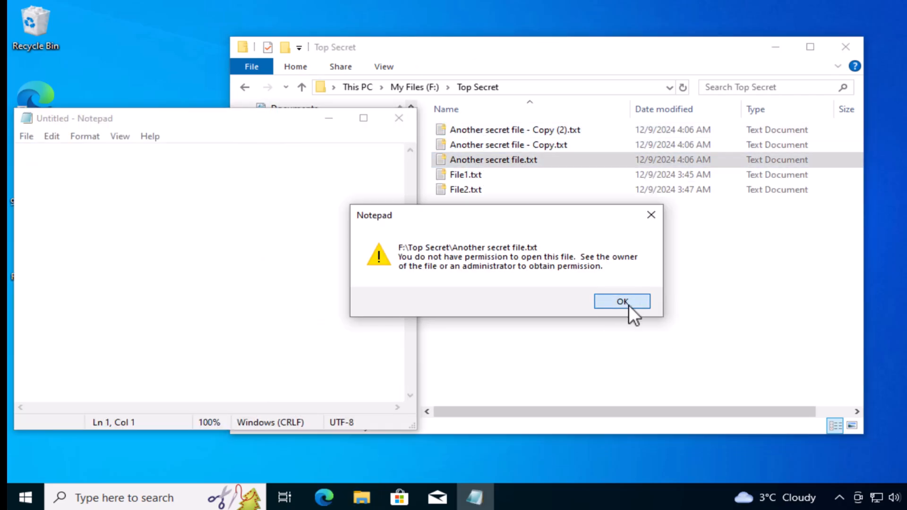
pyautogui.click(621, 302)
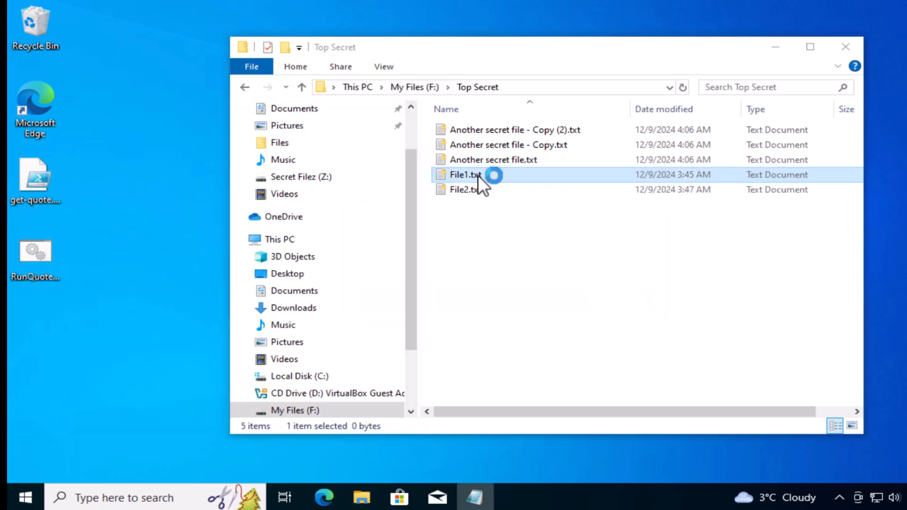